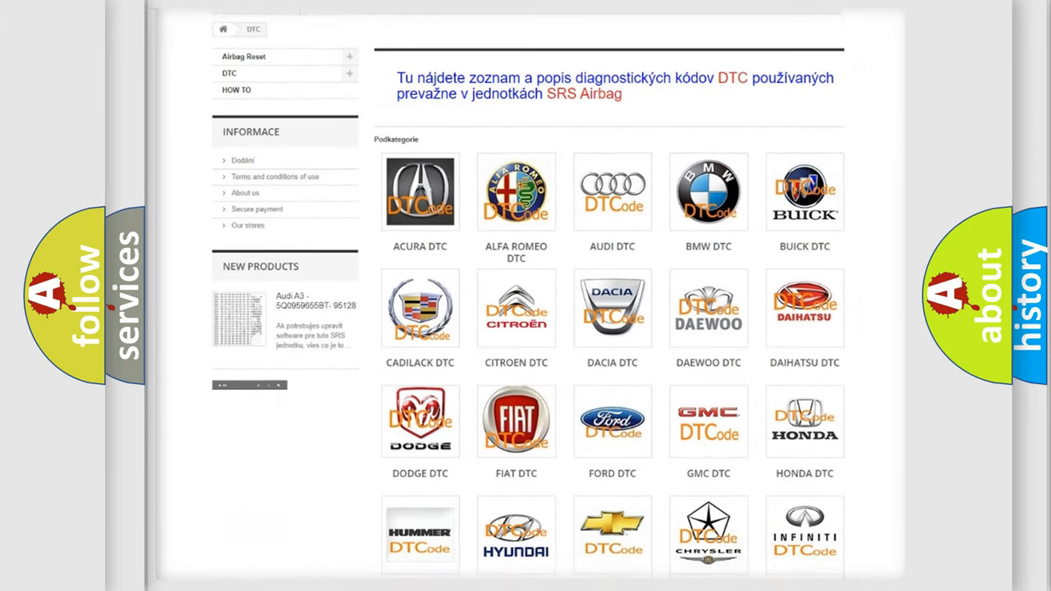
scroll(down, 3)
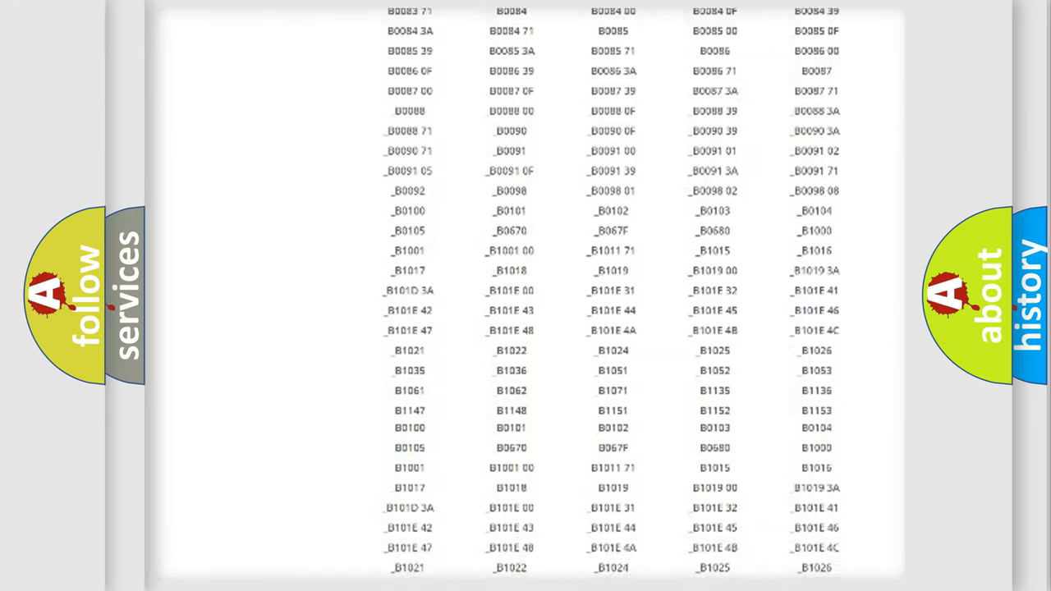
scroll(up, 3)
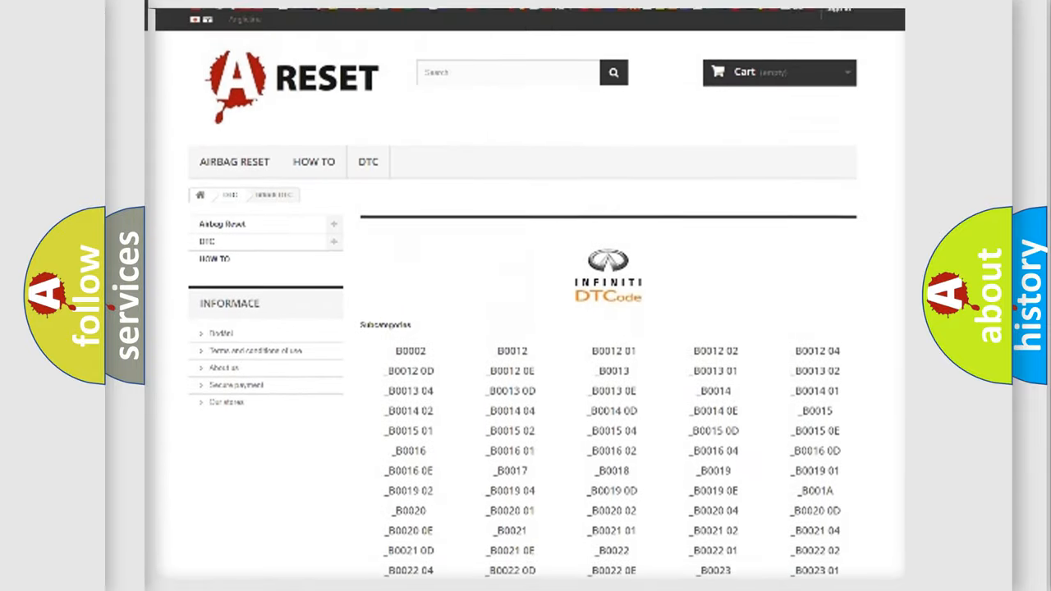